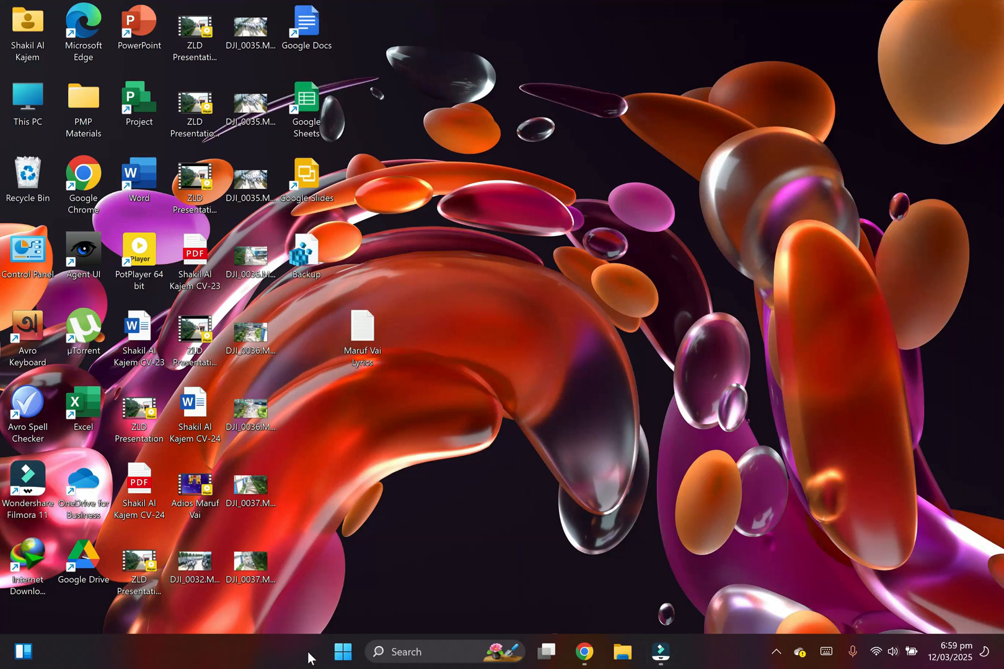
pyautogui.moveTo(282, 649)
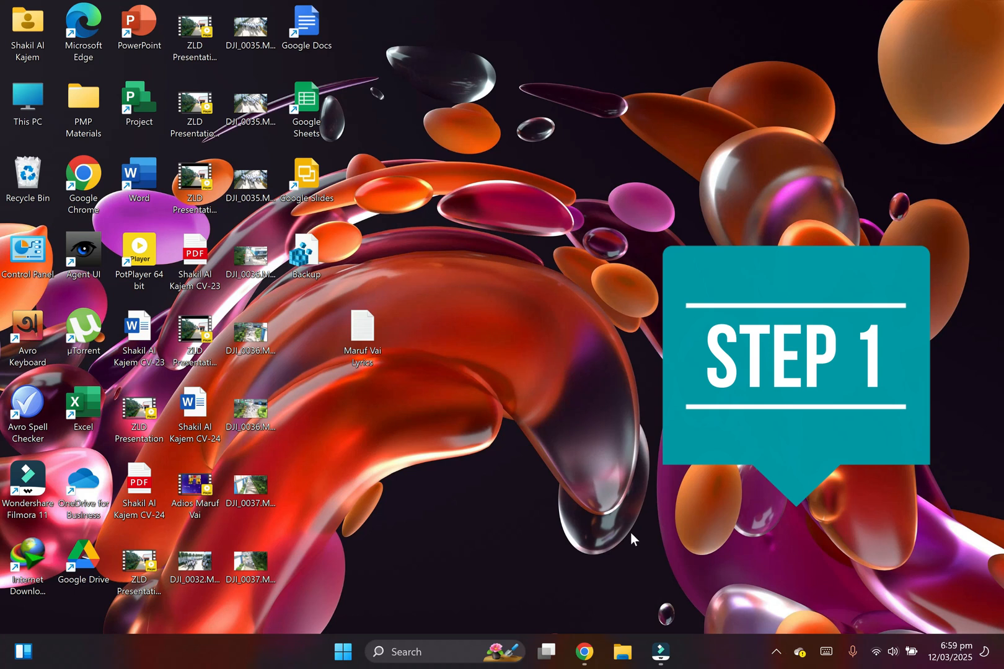
# Bring up the Run dialog from the desktop with Win+R
pyautogui.press('win+r')
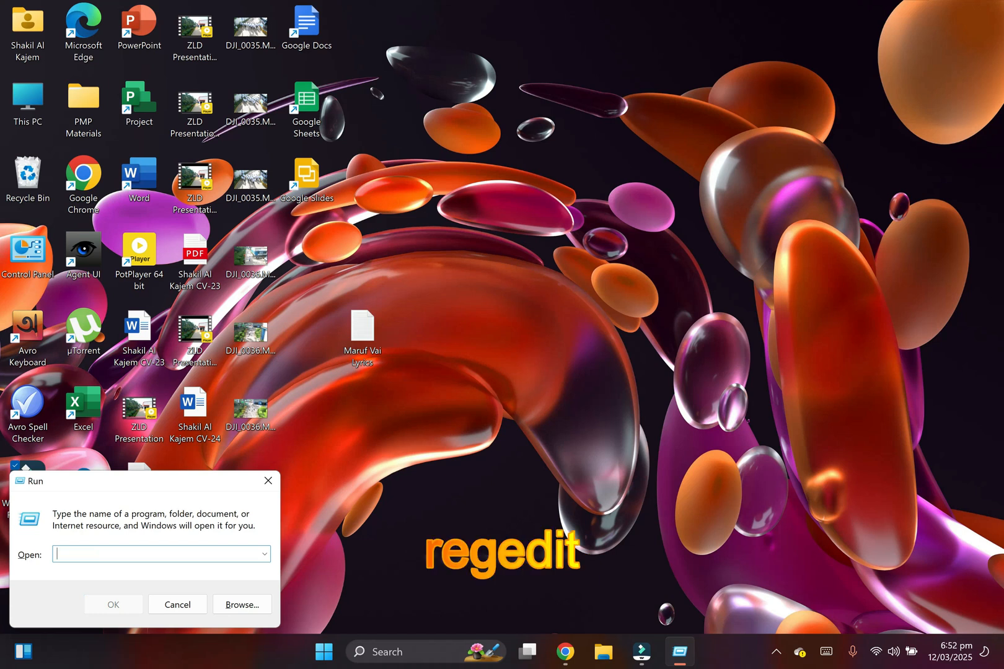
# Launch Registry Editor by running 'regedit'
pyautogui.write('rege')
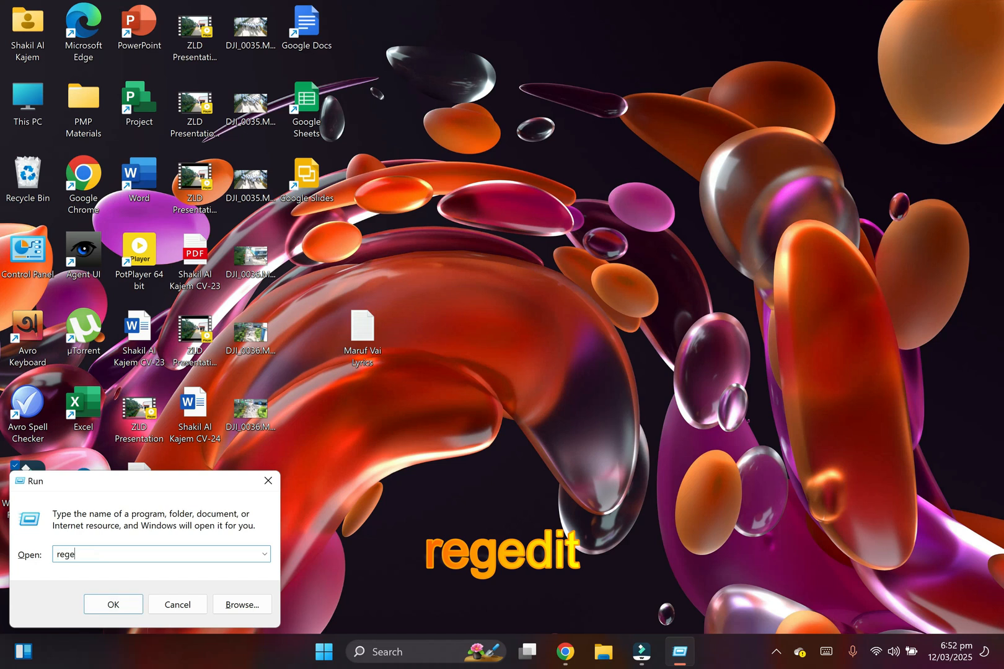
pyautogui.write('dit')
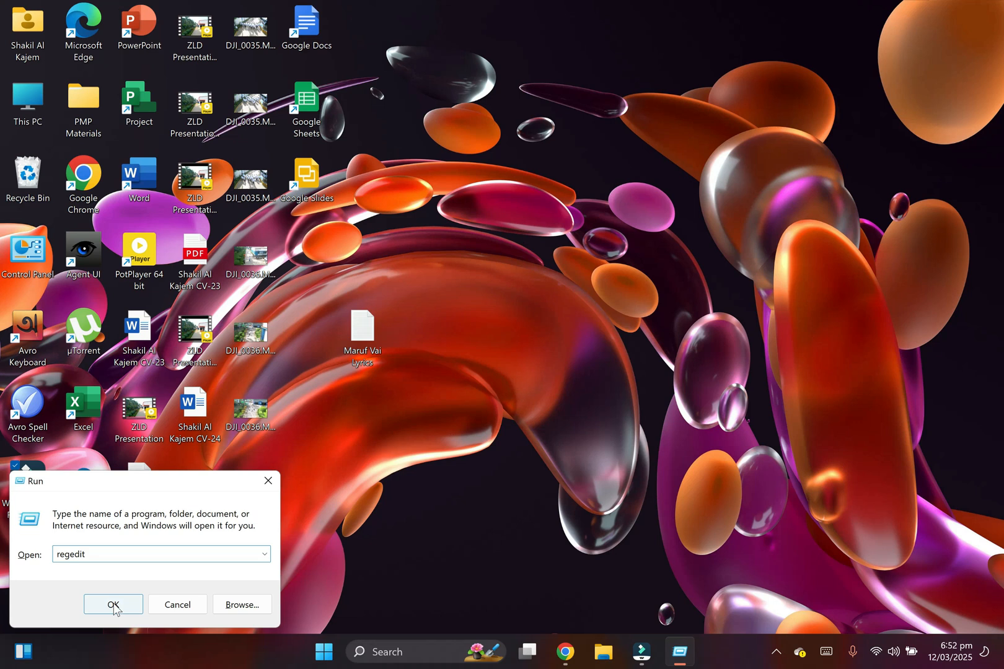
pyautogui.click(113, 604)
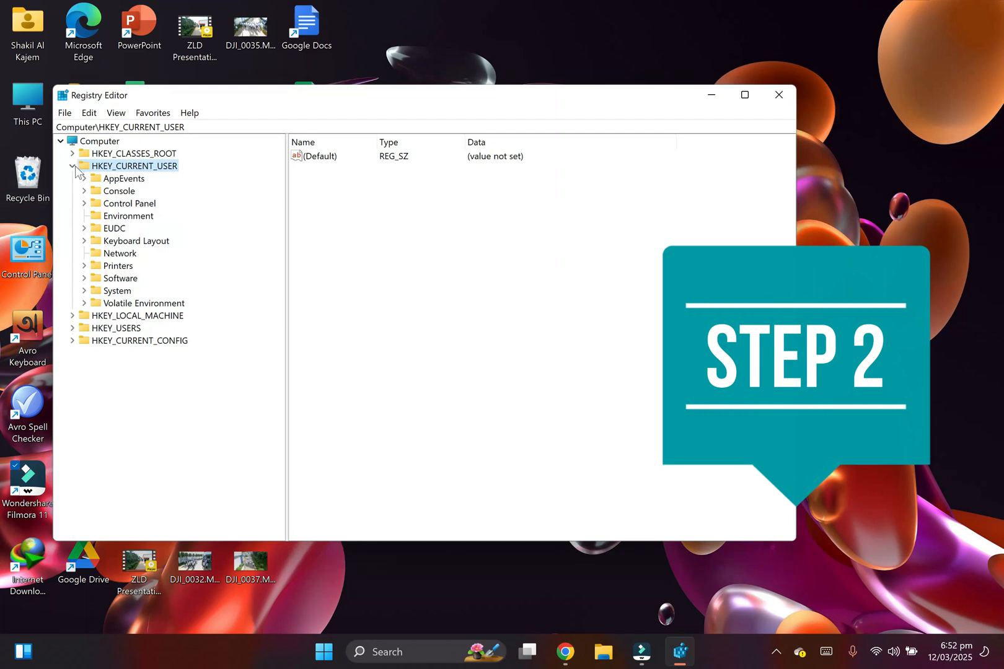
# Expand HKEY_CURRENT_USER > Software > Microsoft and bring the Windows key into view
pyautogui.click(72, 166)
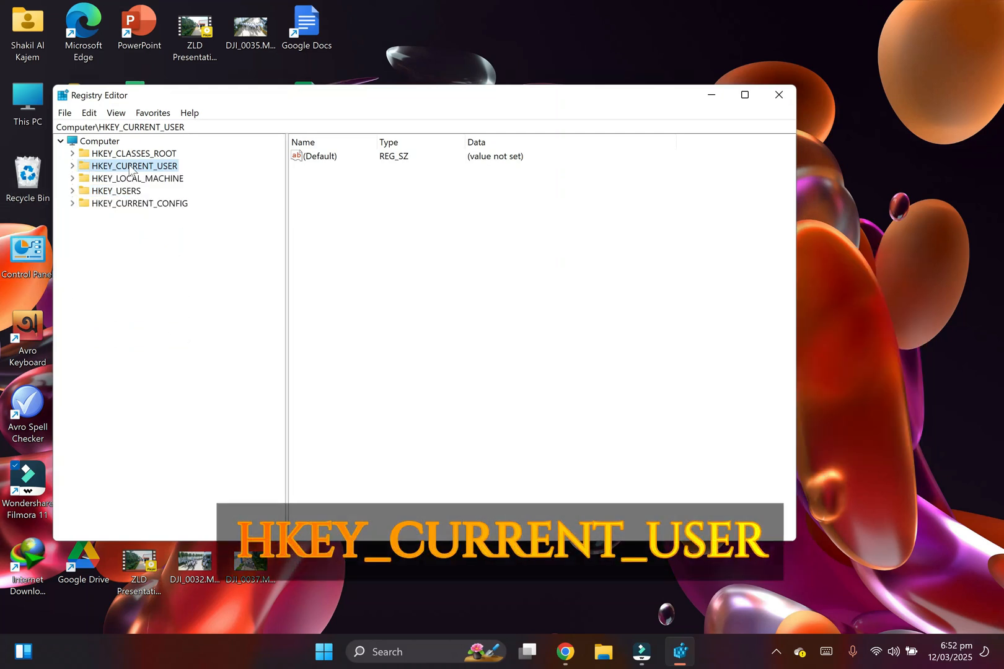
pyautogui.click(72, 166)
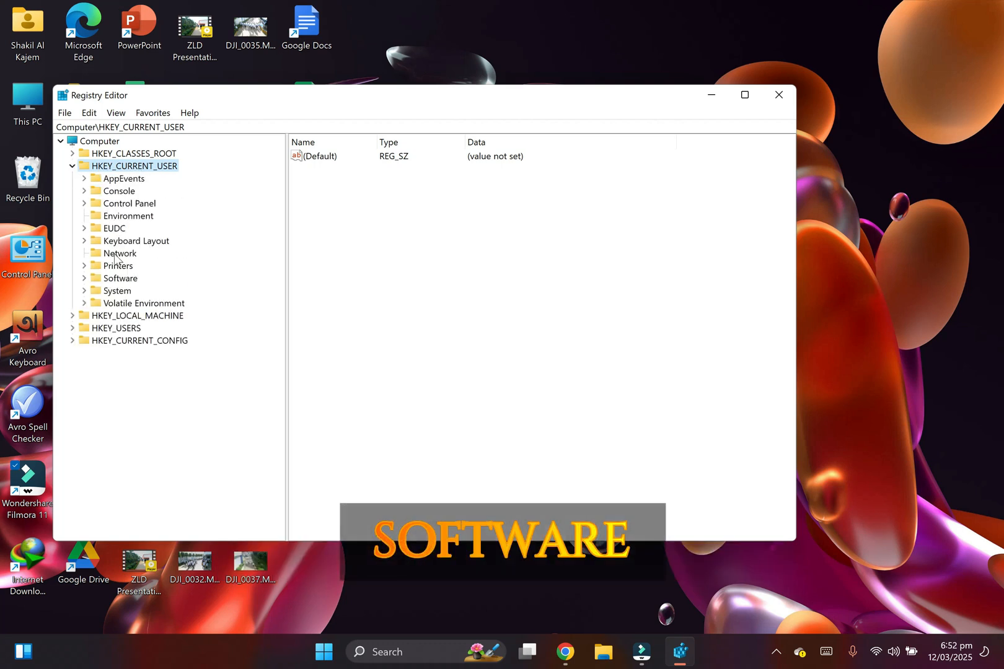
pyautogui.moveTo(93, 300)
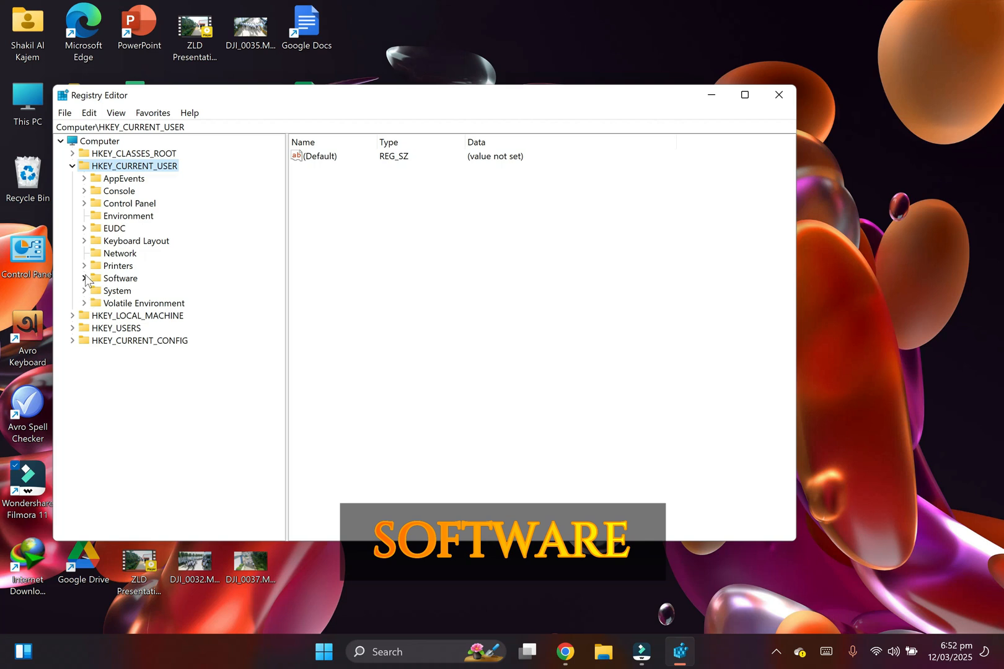
pyautogui.click(85, 278)
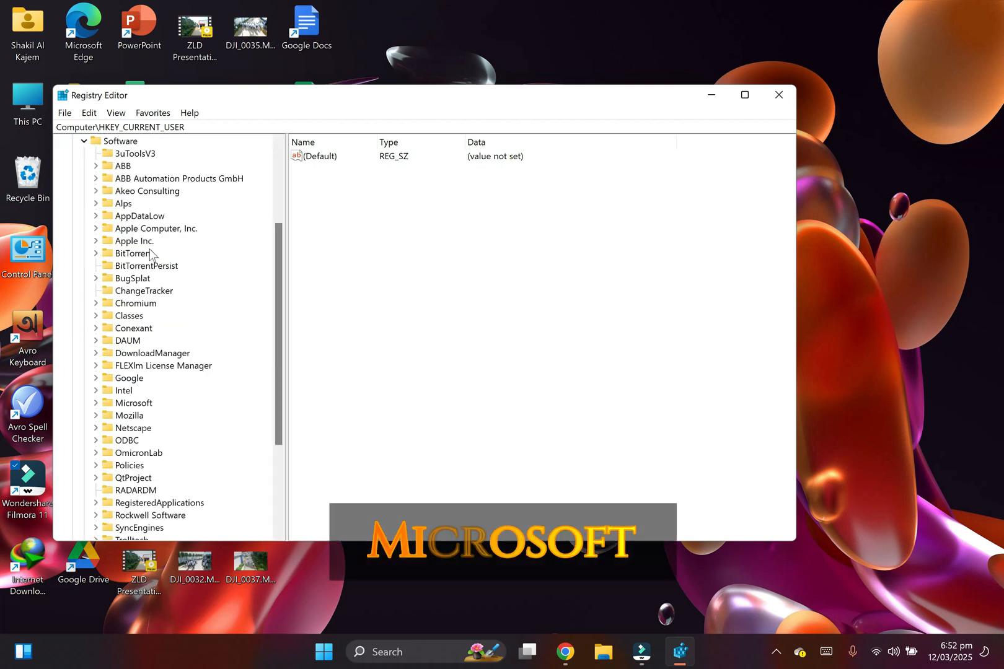
pyautogui.scroll(-3)
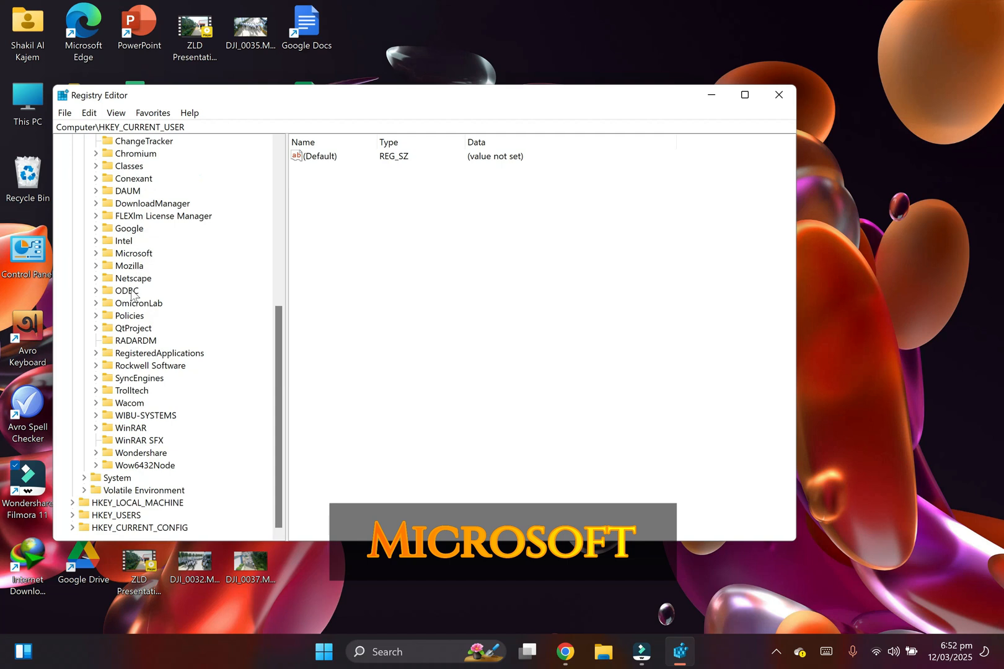
pyautogui.moveTo(133, 265)
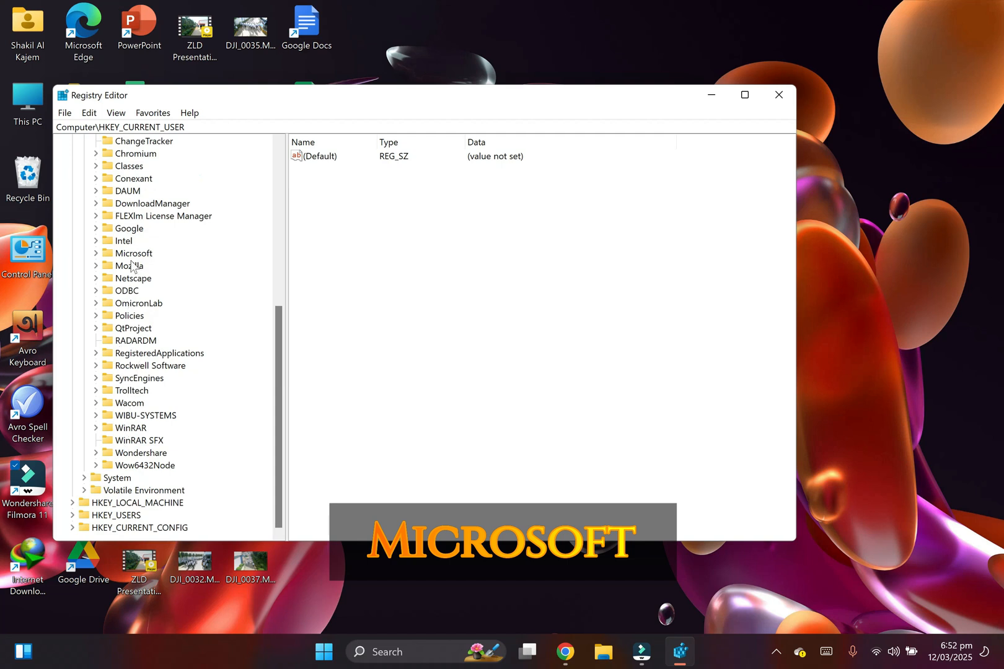
pyautogui.click(96, 253)
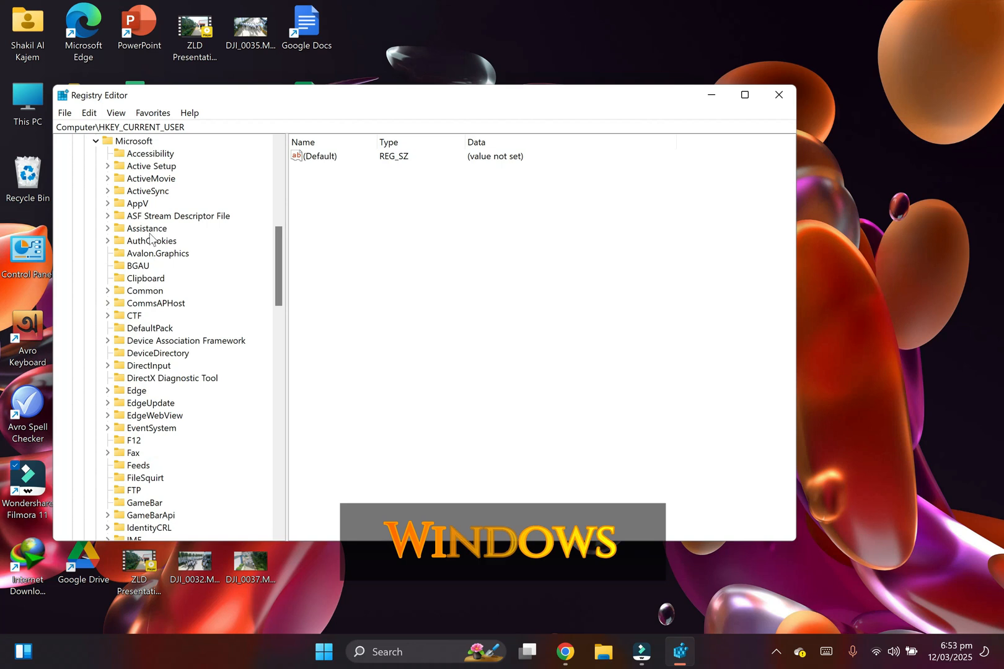
pyautogui.scroll(-3)
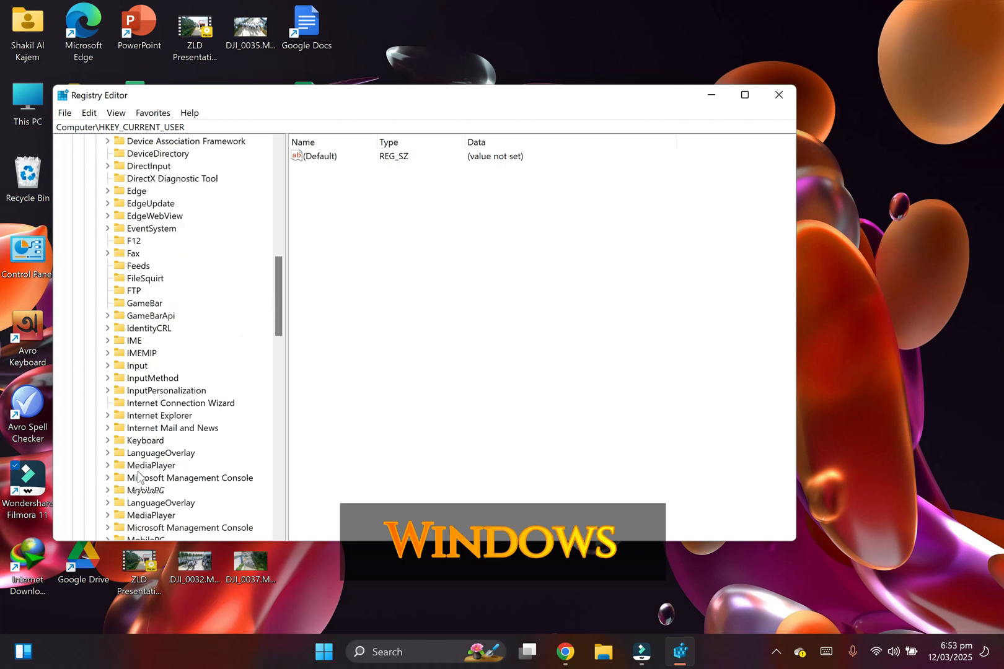
pyautogui.scroll(-3)
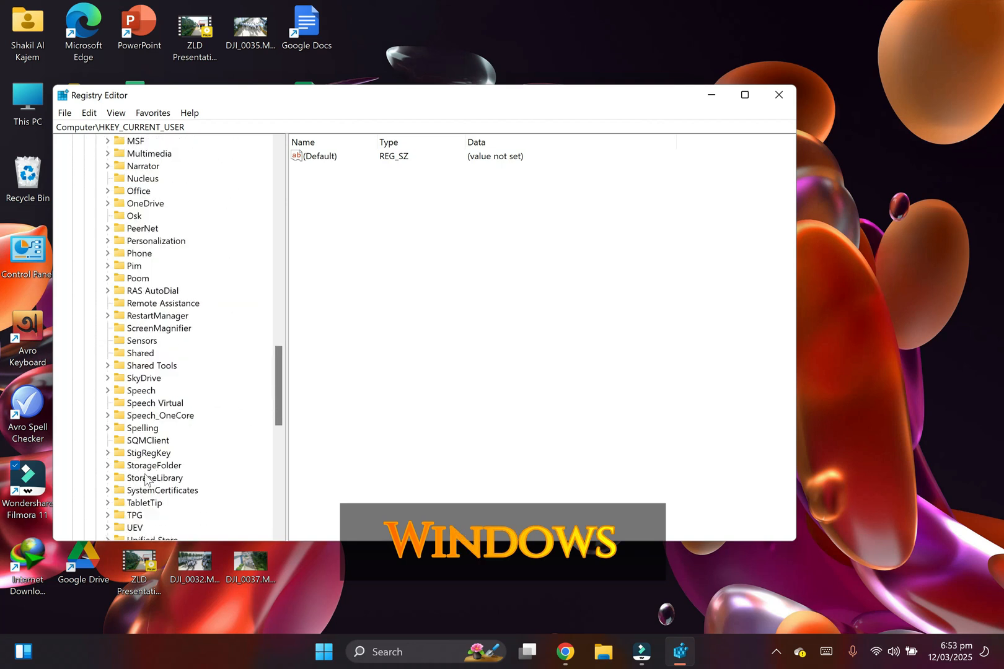
pyautogui.scroll(-3)
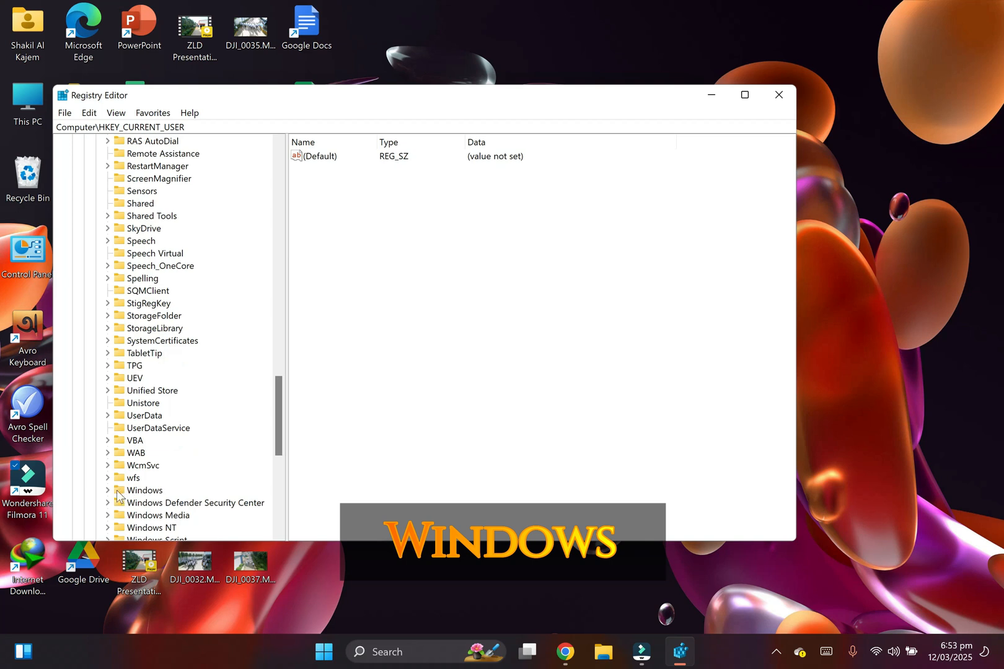
# Expand the Windows key, locate Explorer under CurrentVersion and expand it
pyautogui.click(108, 490)
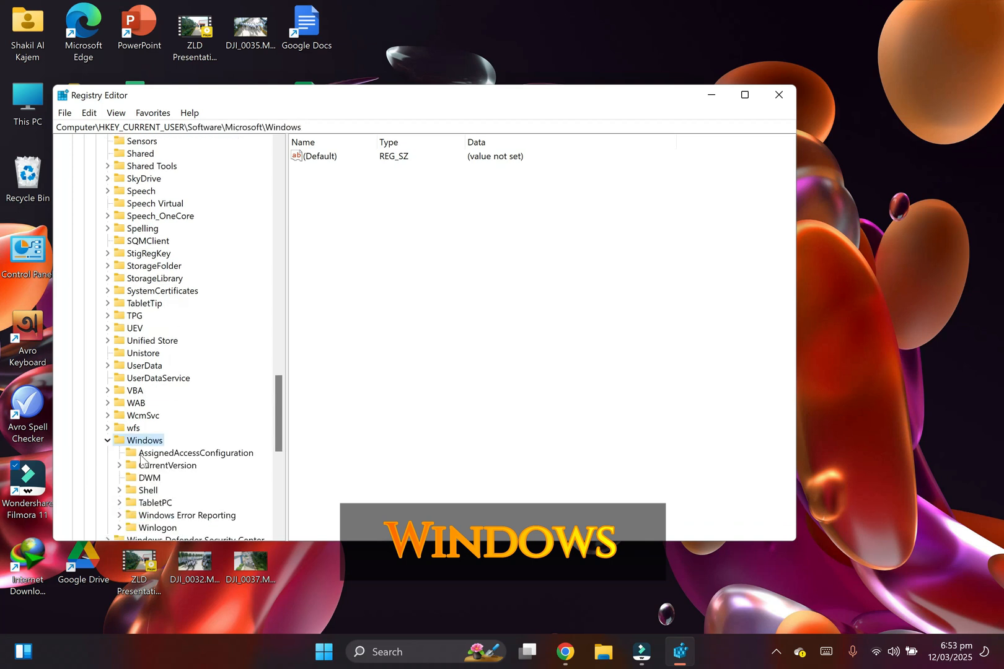
pyautogui.scroll(-3)
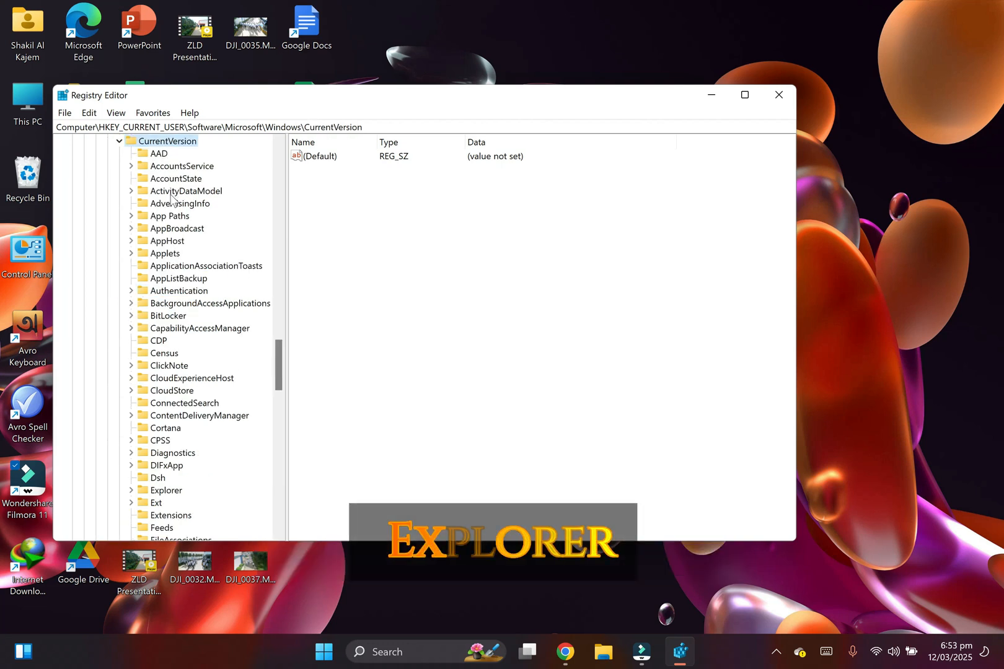
pyautogui.scroll(-3)
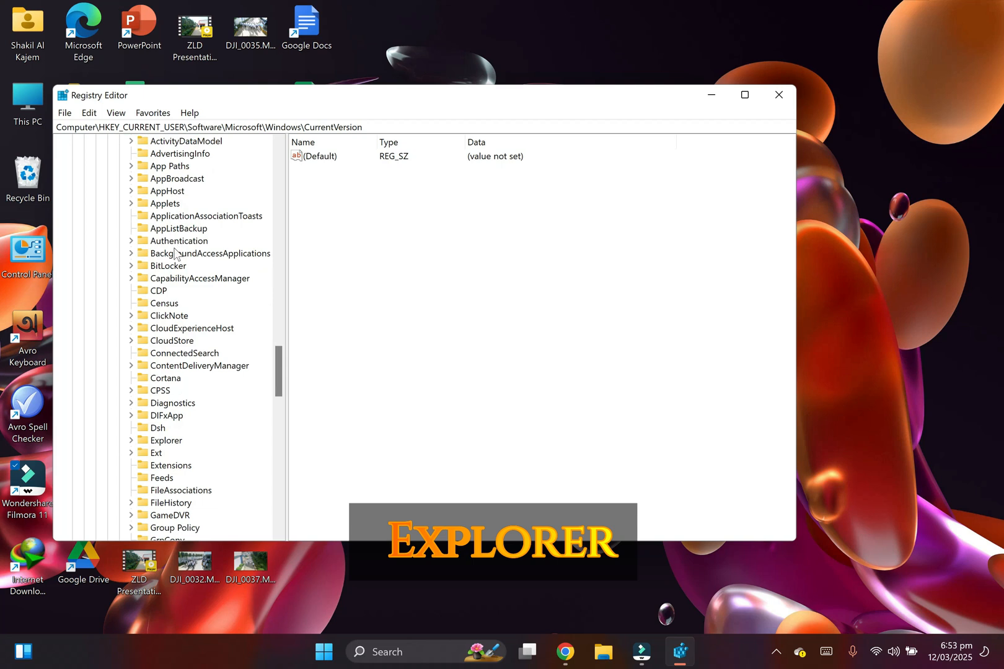
pyautogui.scroll(-3)
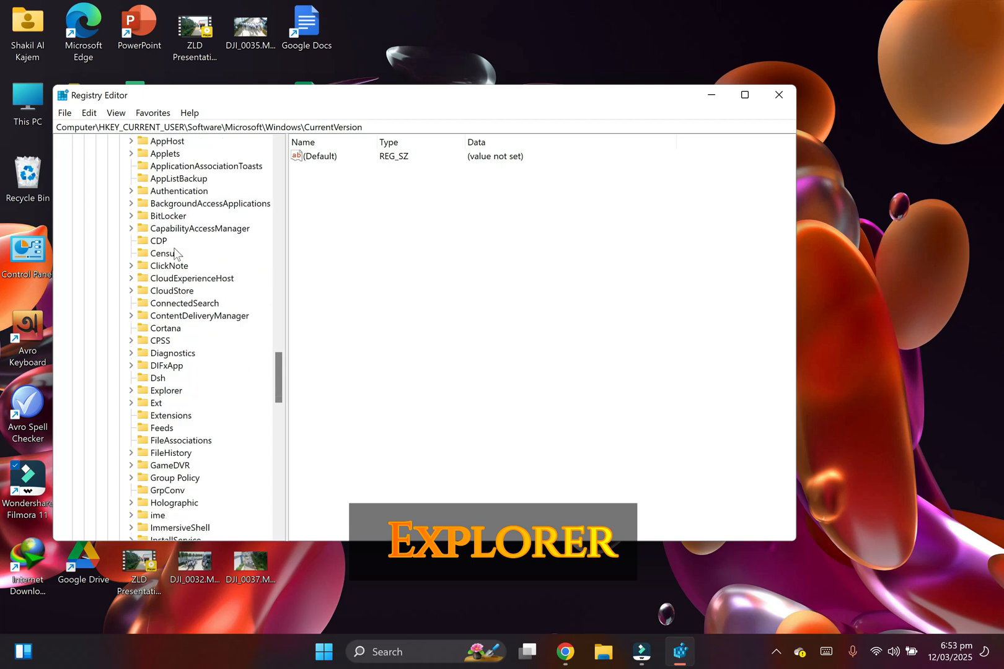
pyautogui.scroll(-3)
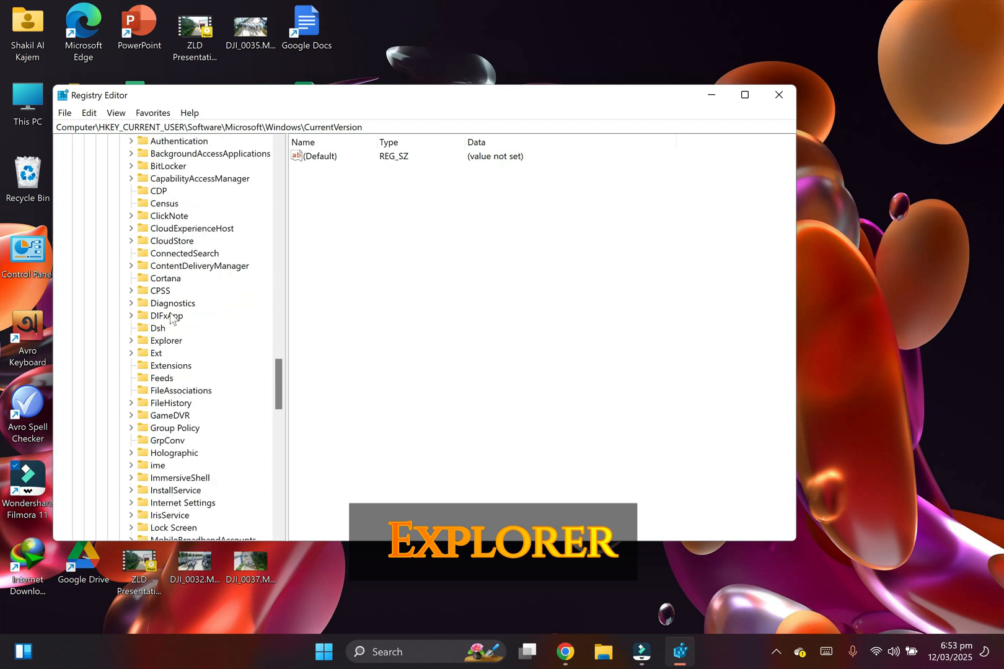
pyautogui.click(168, 339)
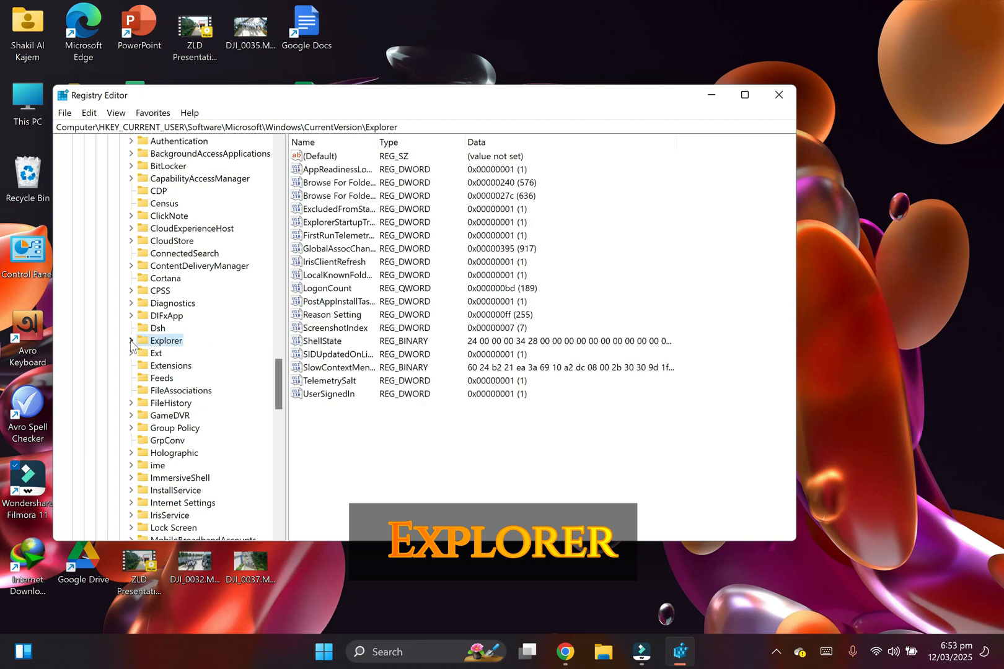
pyautogui.click(131, 339)
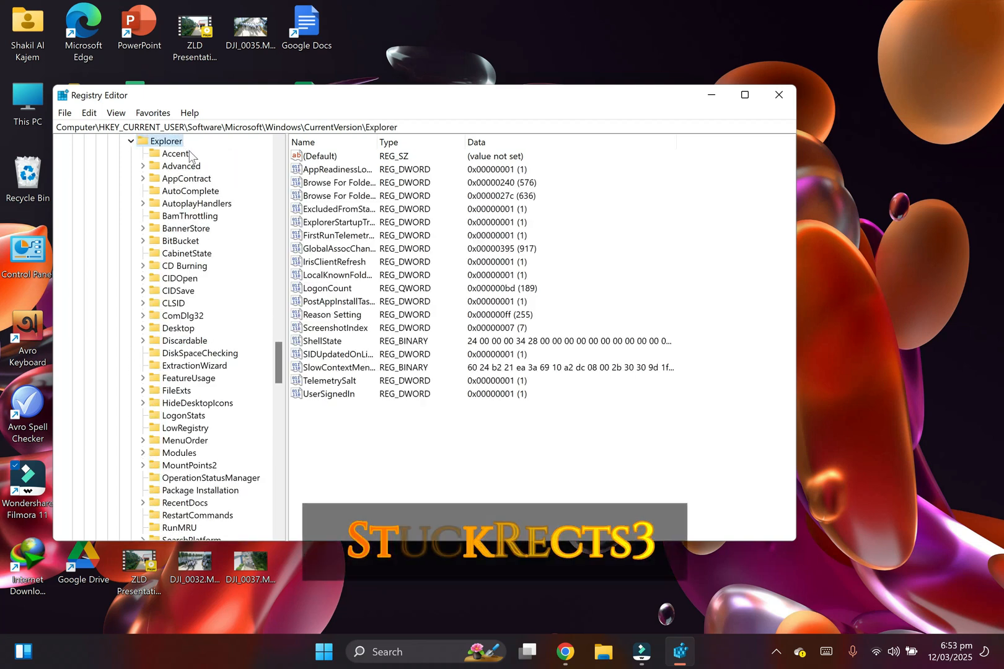
pyautogui.moveTo(178, 359)
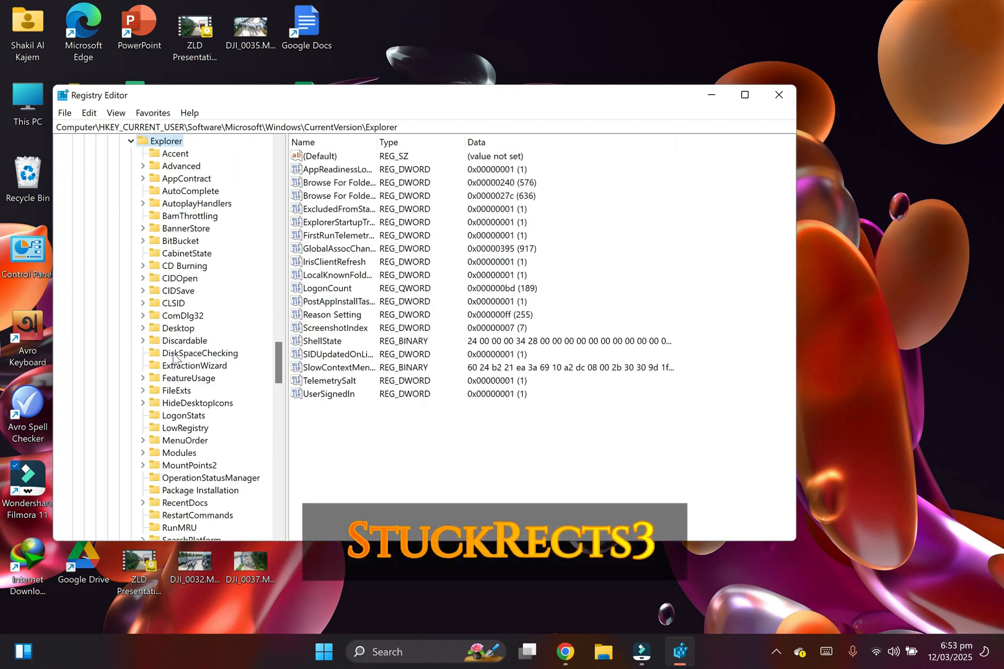
# Select the StuckRects3 key to show its binary Settings value
pyautogui.scroll(-3)
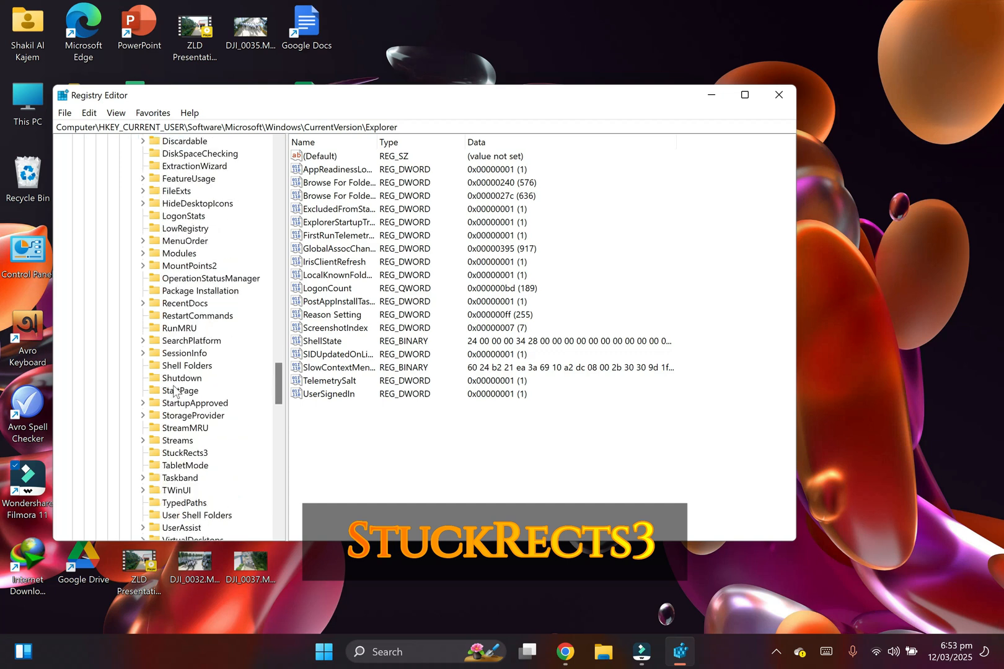
pyautogui.scroll(-3)
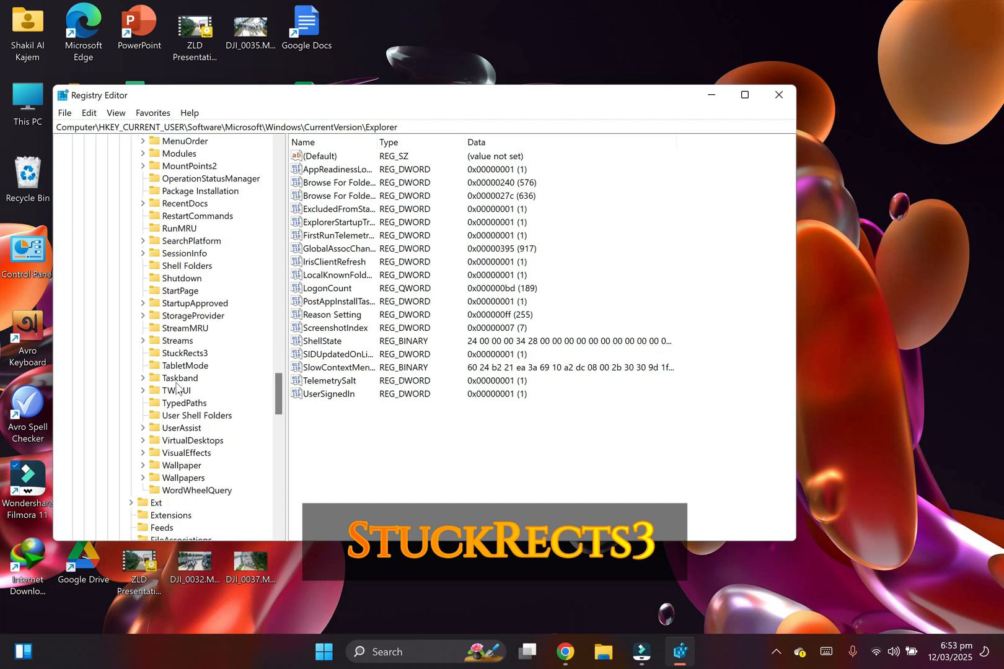
pyautogui.click(186, 353)
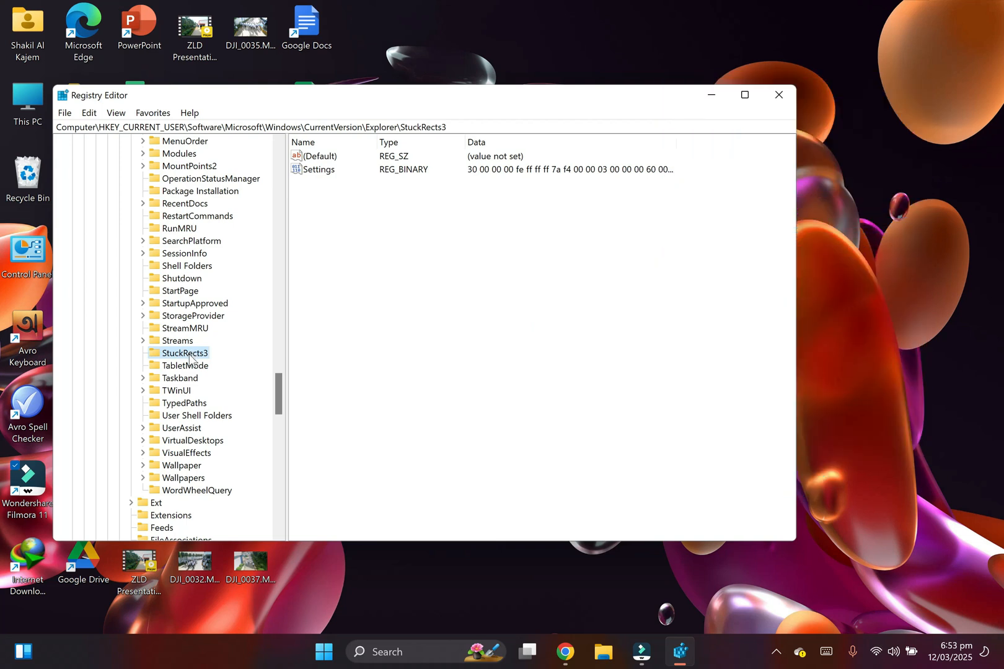
# Export the StuckRects3 key to the Desktop as a .reg file named 'Backup'
pyautogui.click(319, 157)
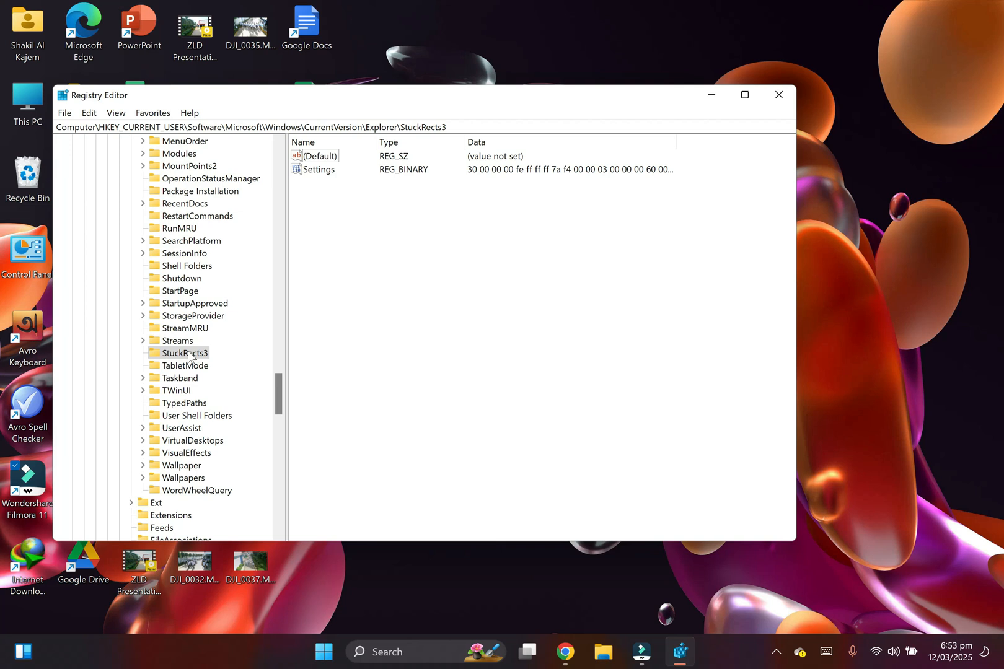
pyautogui.rightClick(185, 354)
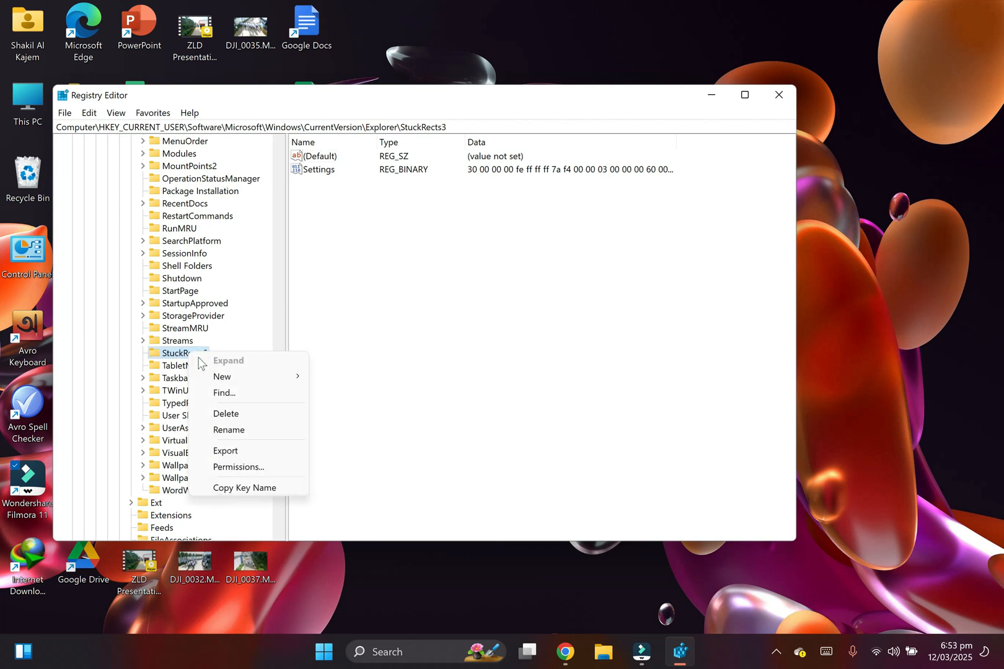
pyautogui.click(225, 450)
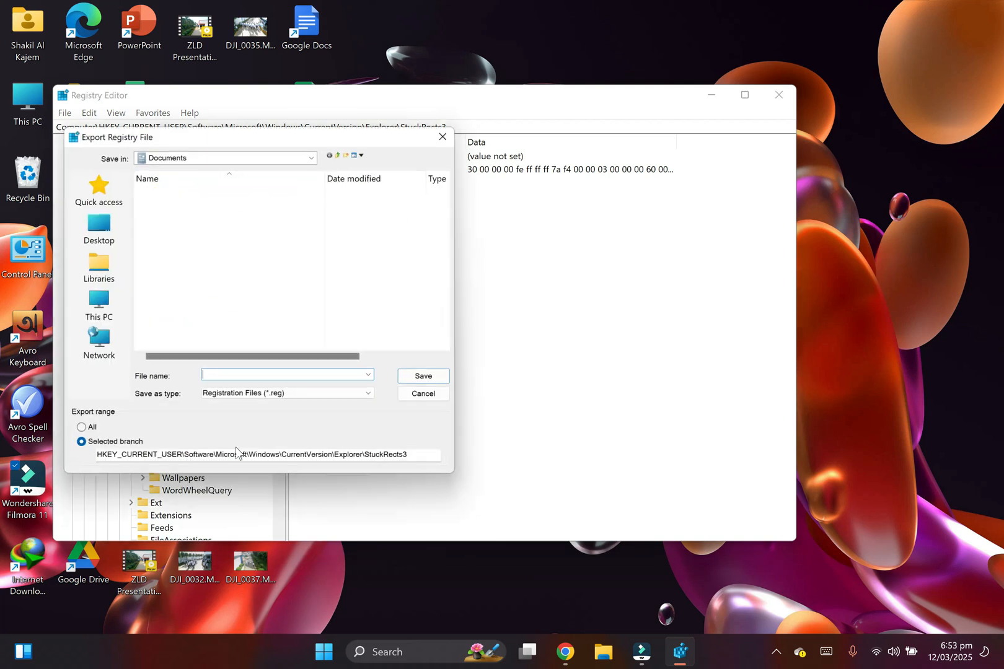
pyautogui.click(93, 225)
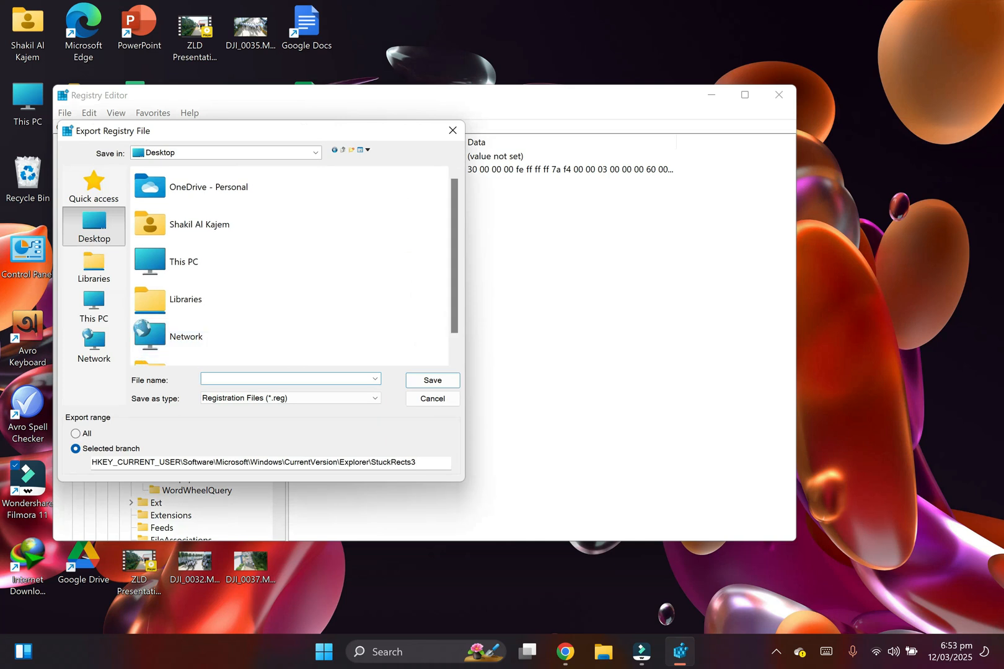
pyautogui.write('Back')
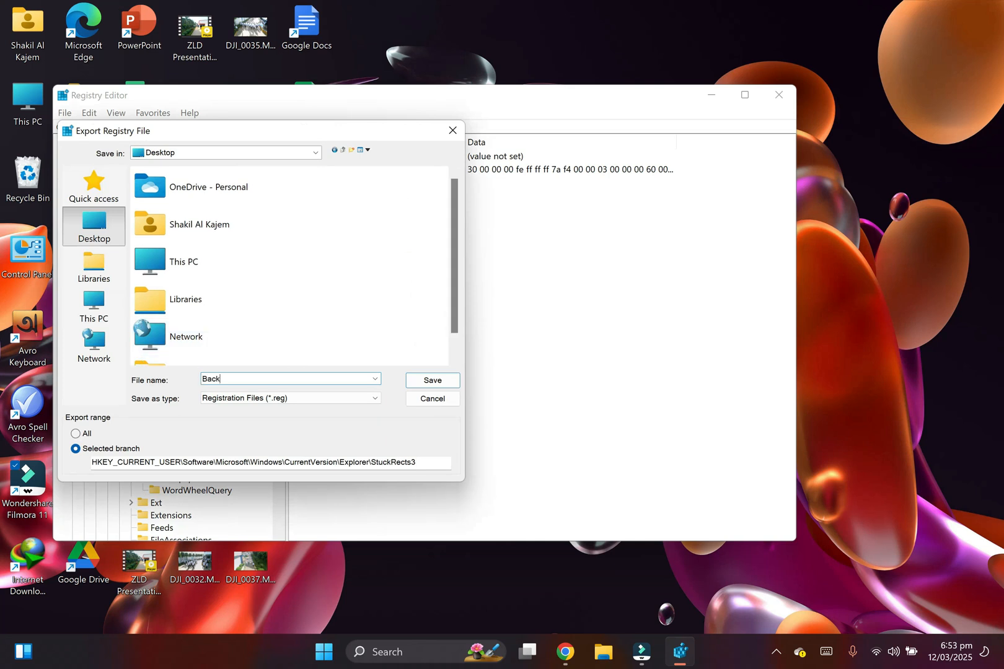
pyautogui.write('up')
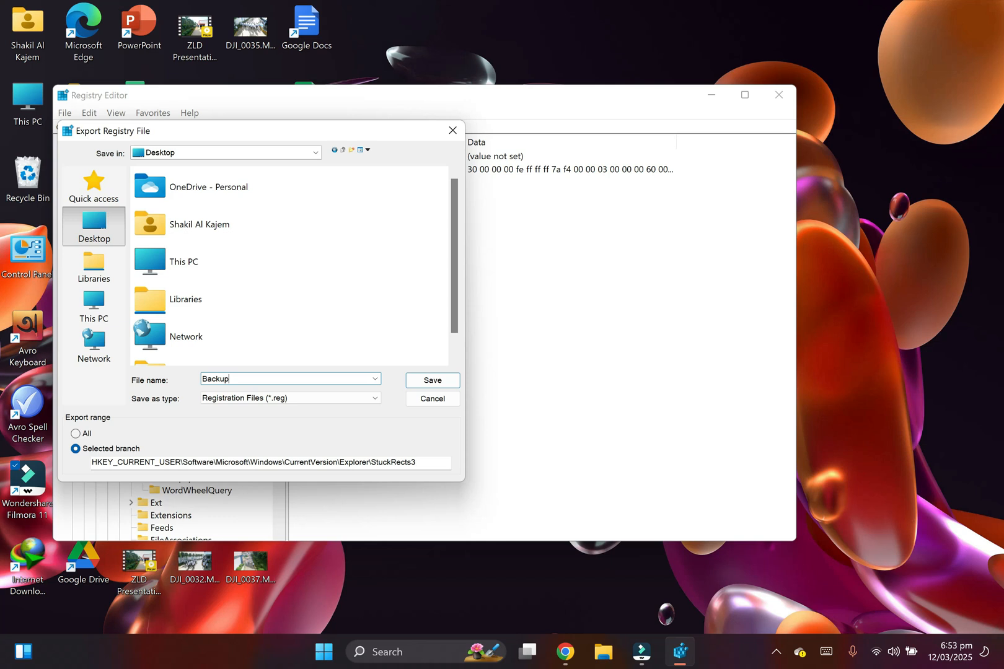
pyautogui.click(433, 380)
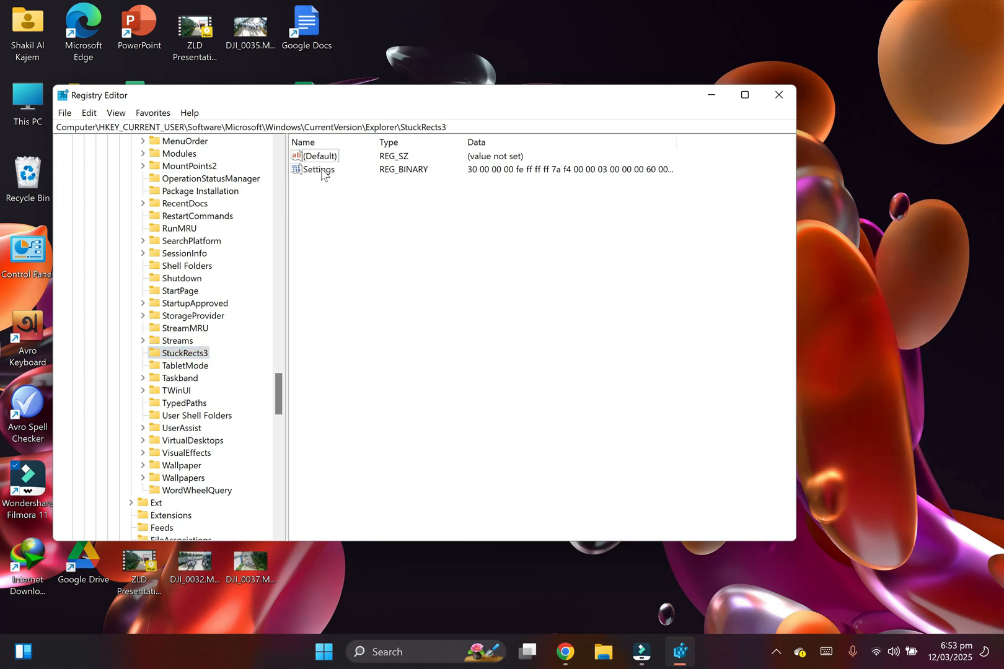
# Edit the Settings binary value so the 03 taskbar-position byte becomes 01 and confirm
pyautogui.doubleClick(319, 168)
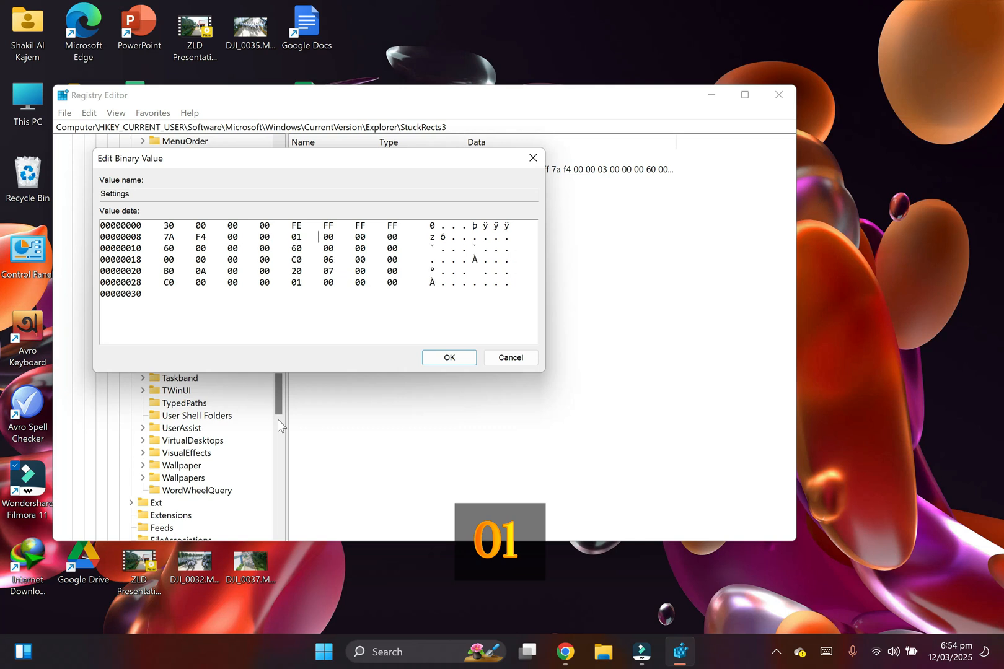
pyautogui.moveTo(440, 378)
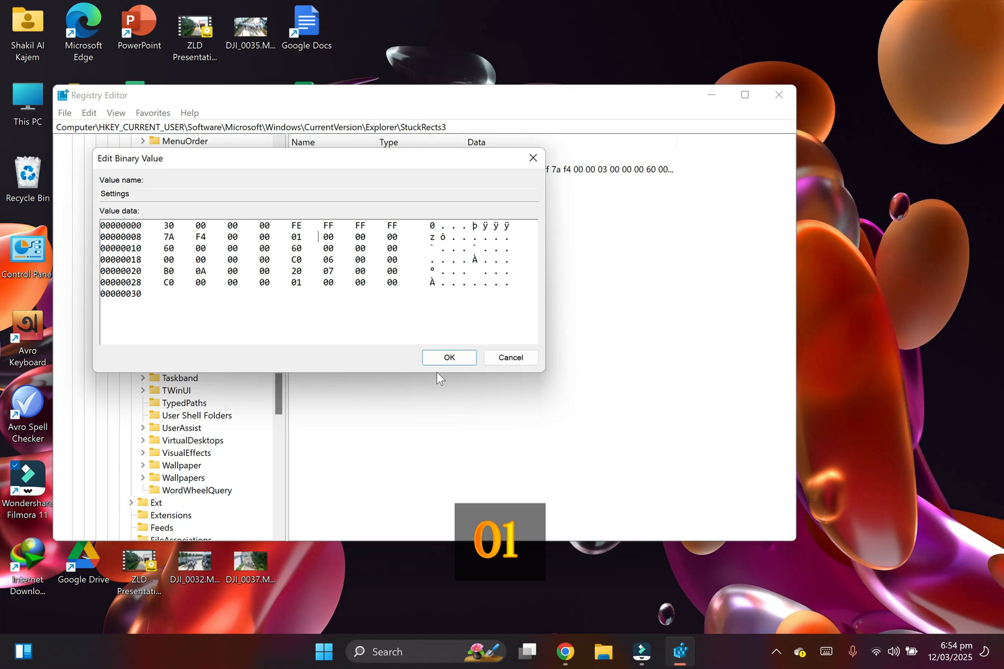
pyautogui.click(449, 357)
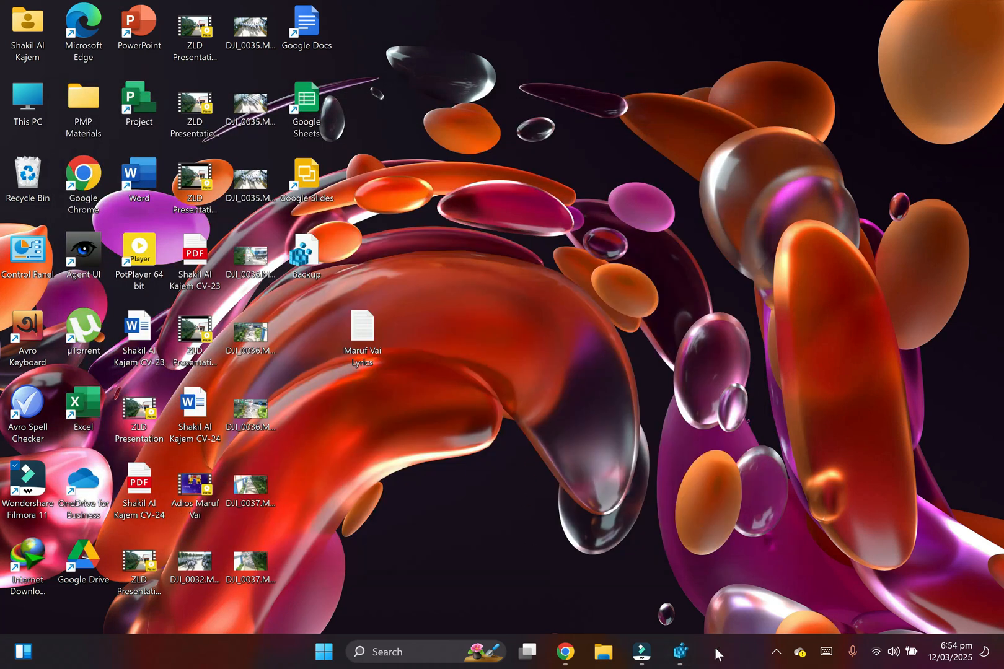
# Start Task Manager from the taskbar menu and expand it to the full process list
pyautogui.rightClick(718, 652)
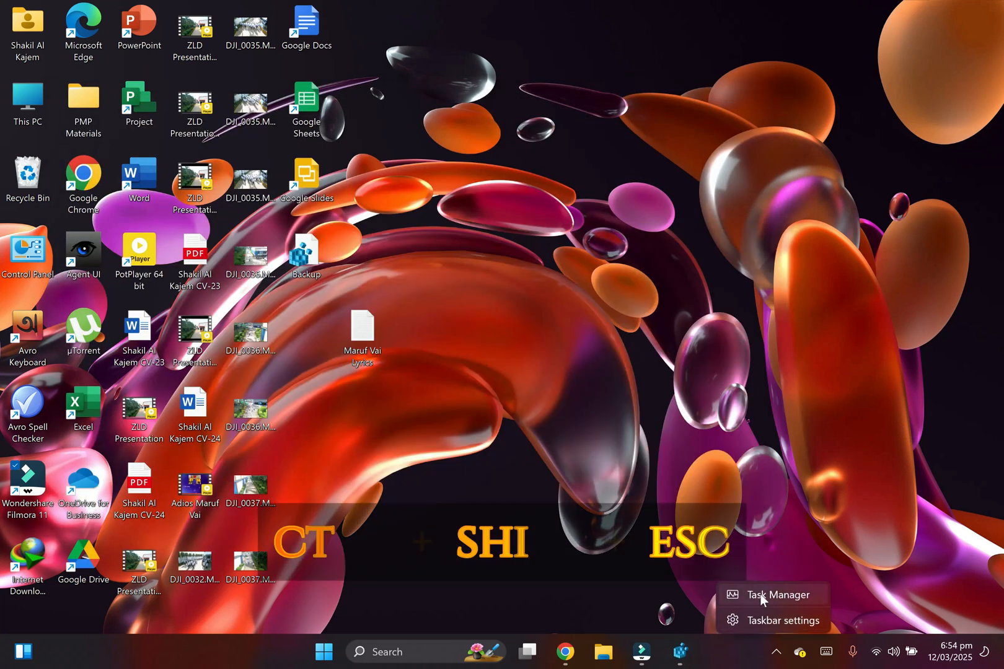
pyautogui.click(777, 595)
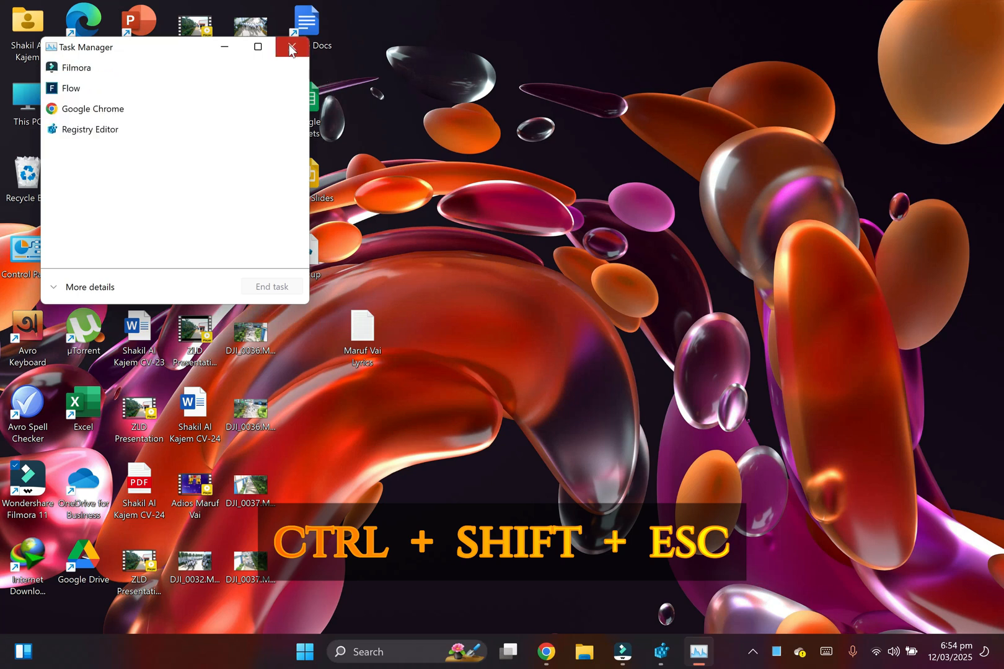
pyautogui.moveTo(290, 47)
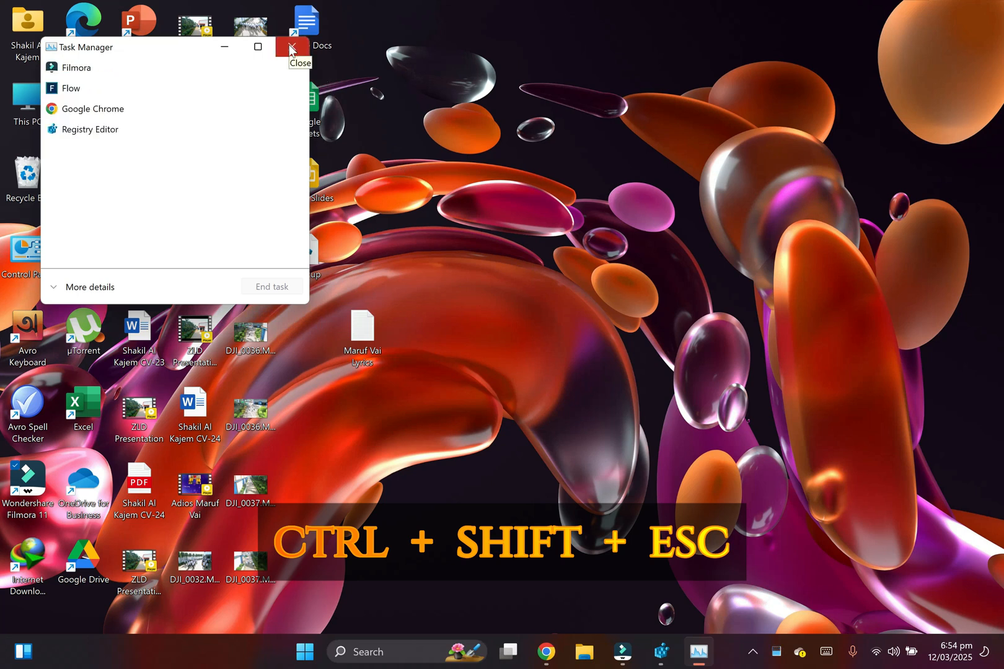
pyautogui.moveTo(134, 109)
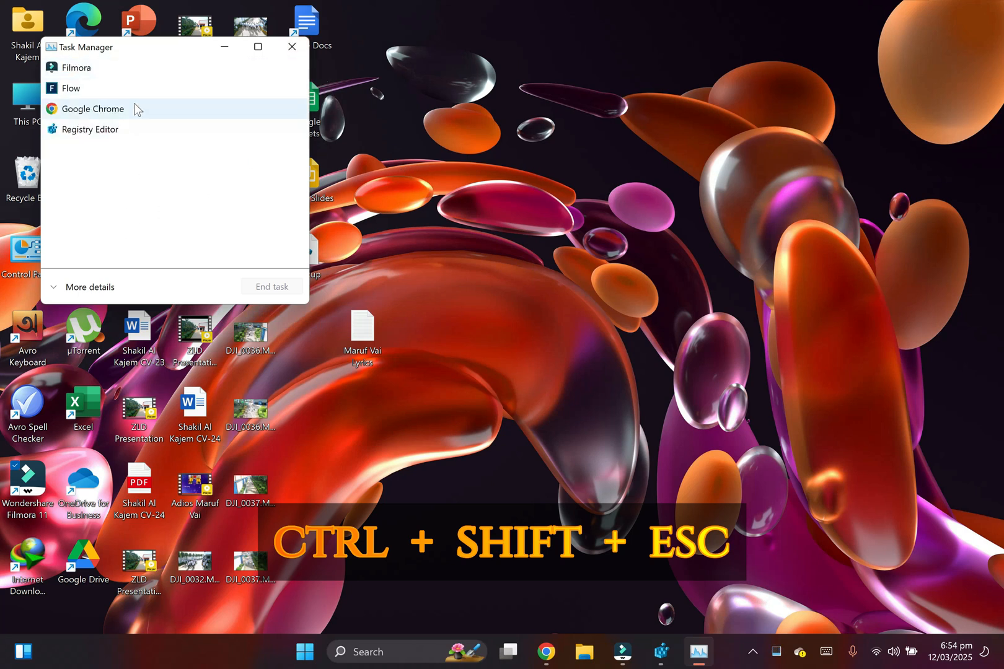
pyautogui.moveTo(76, 290)
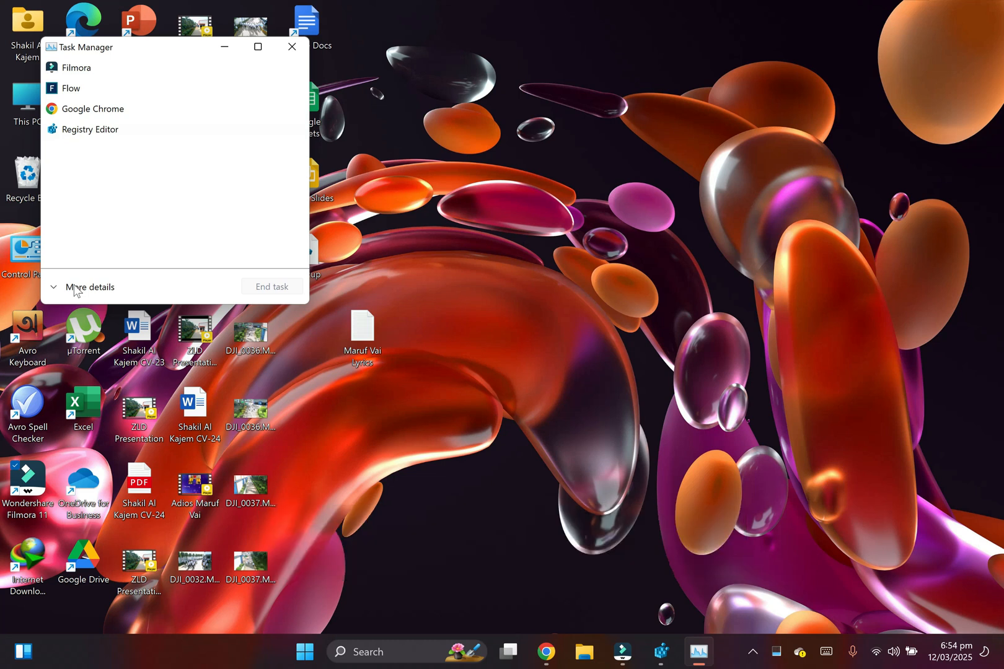
pyautogui.click(90, 287)
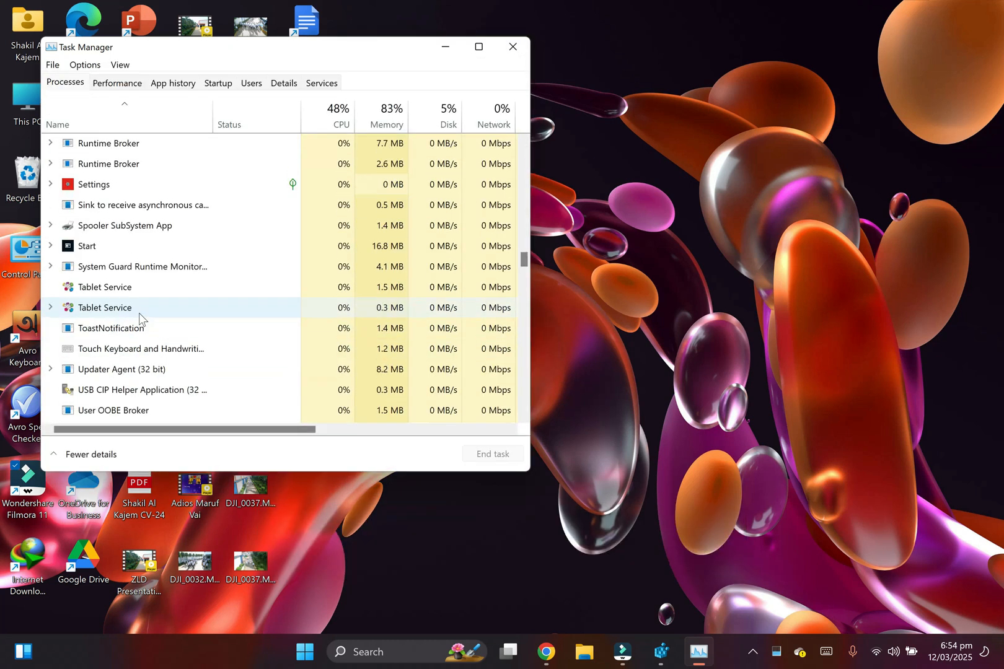
# Find and select the Windows Explorer process so it can be restarted
pyautogui.scroll(3)
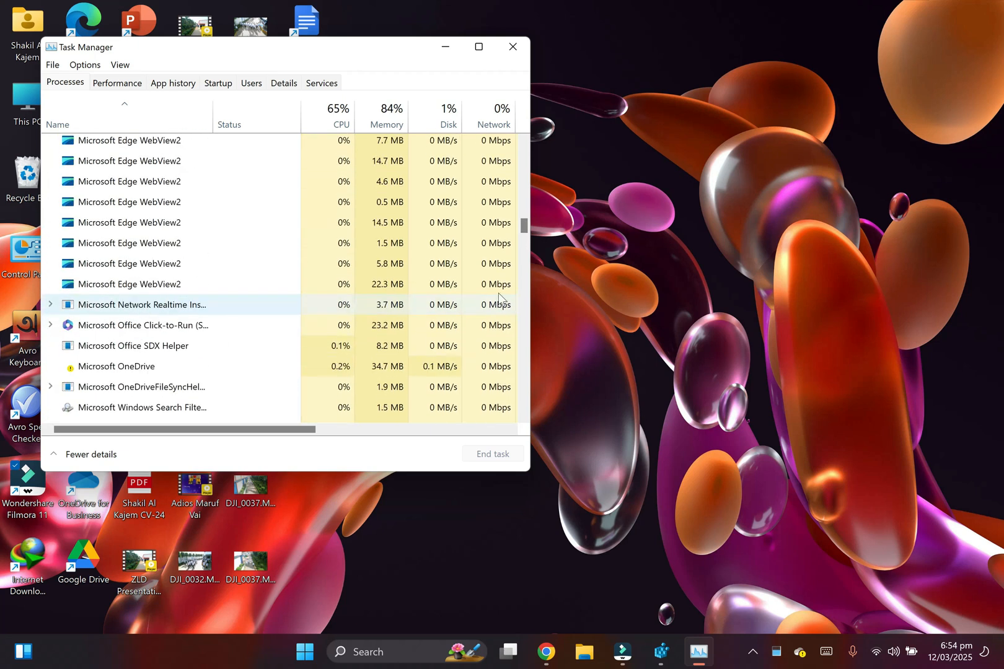
pyautogui.scroll(-3)
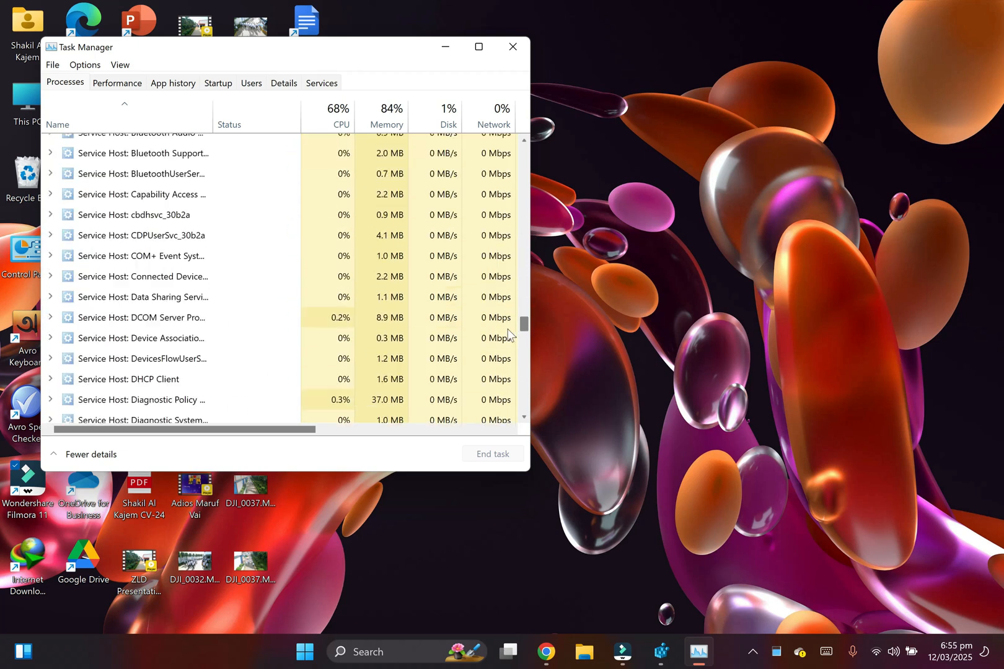
pyautogui.scroll(-3)
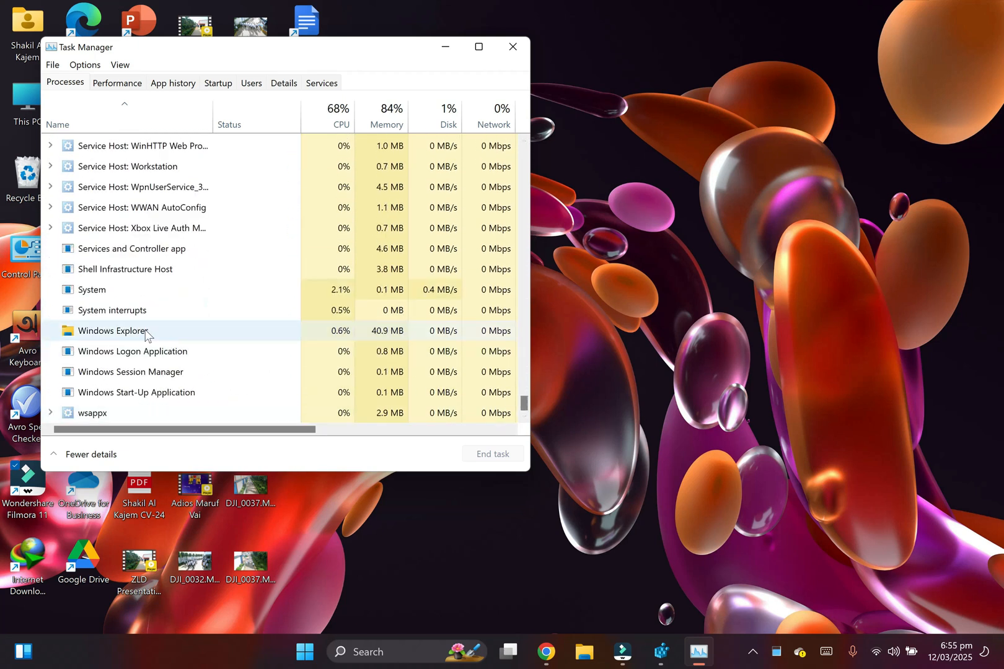
pyautogui.click(113, 331)
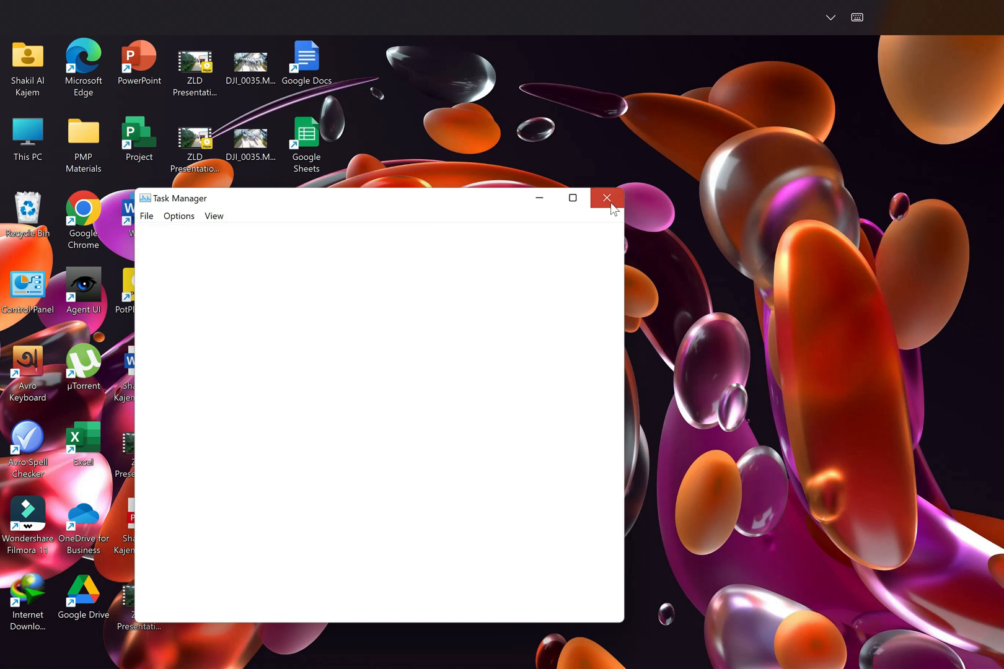
pyautogui.moveTo(607, 204)
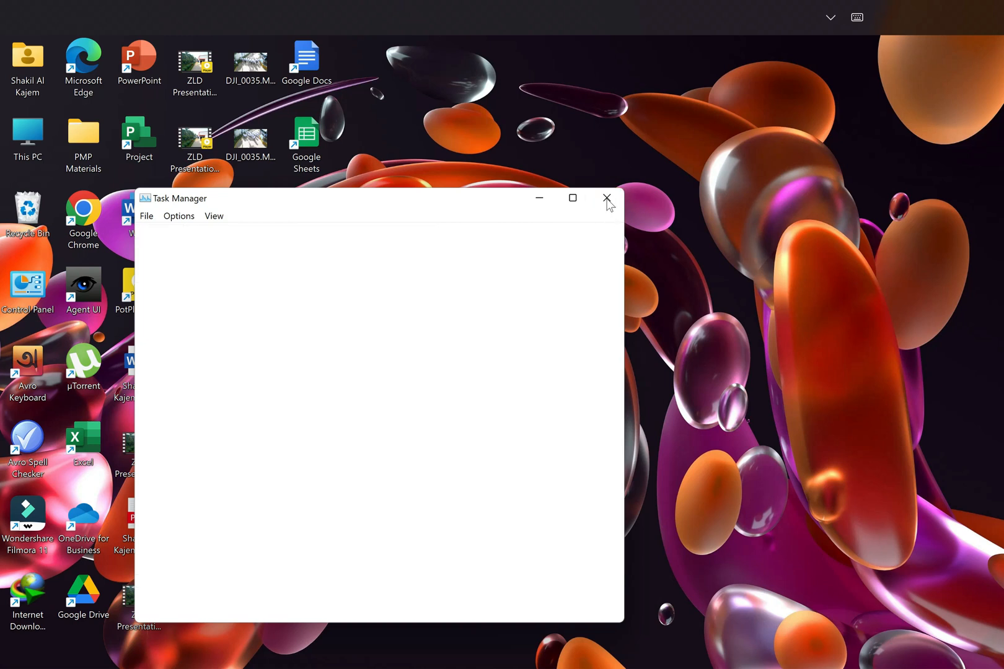
pyautogui.moveTo(596, 208)
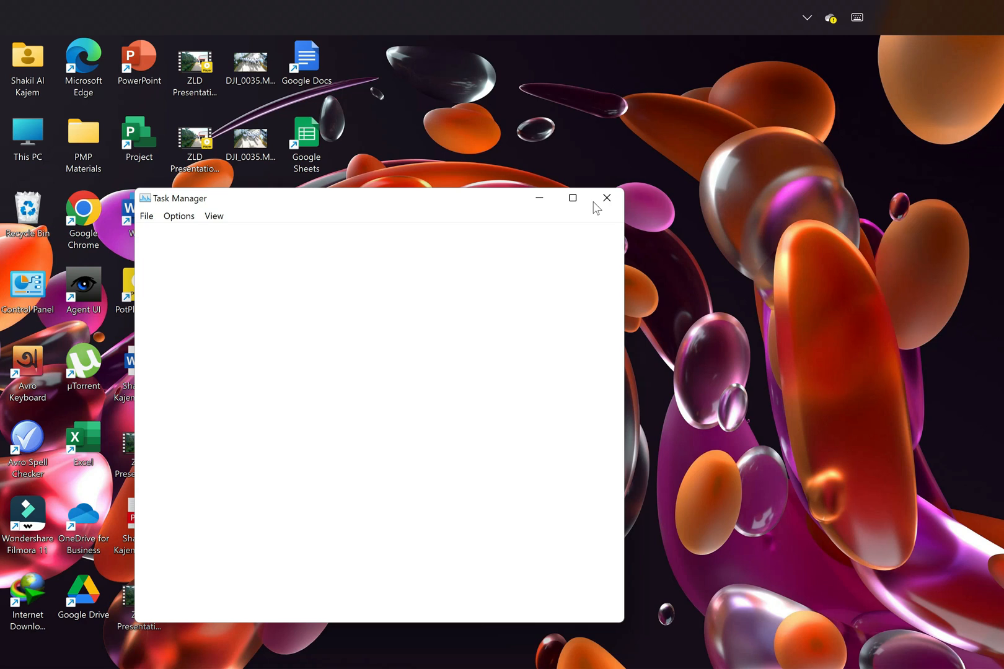
# Close Task Manager and refresh the desktop, leaving the taskbar along the top
pyautogui.click(605, 198)
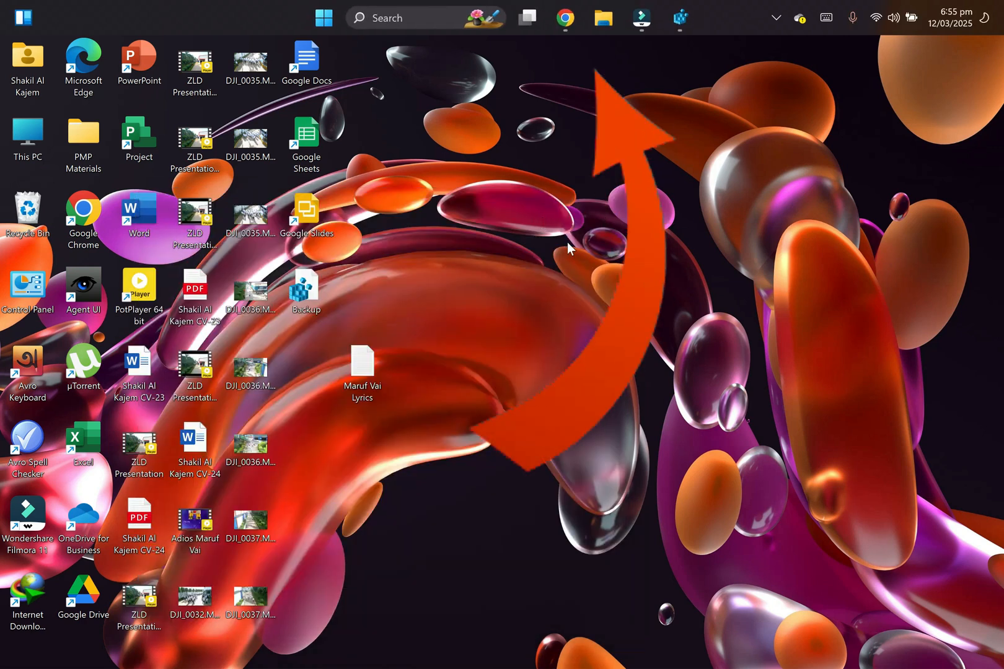
pyautogui.rightClick(570, 251)
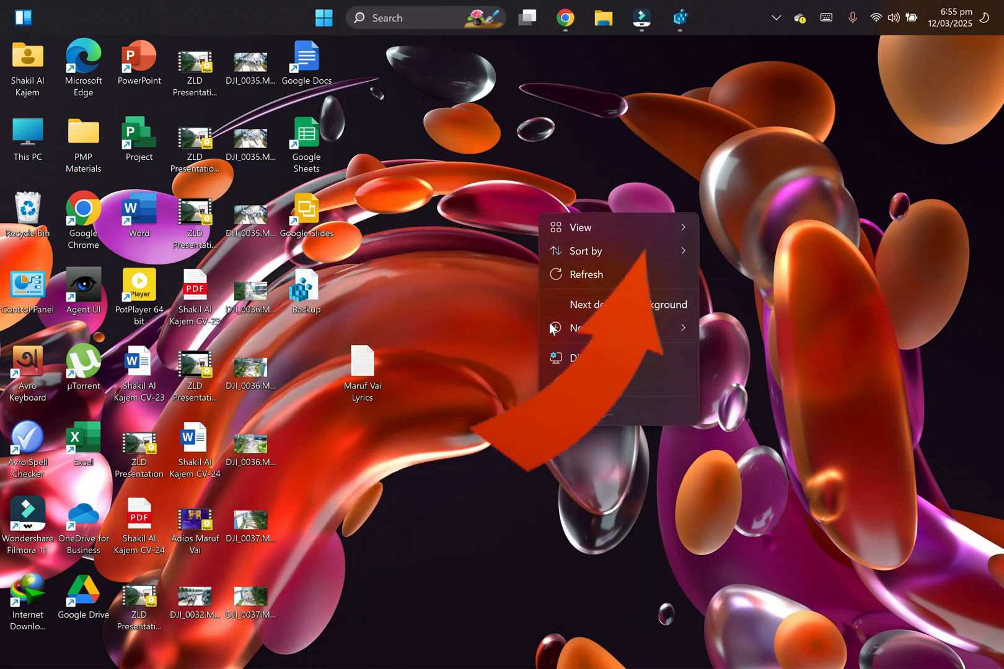
pyautogui.click(509, 285)
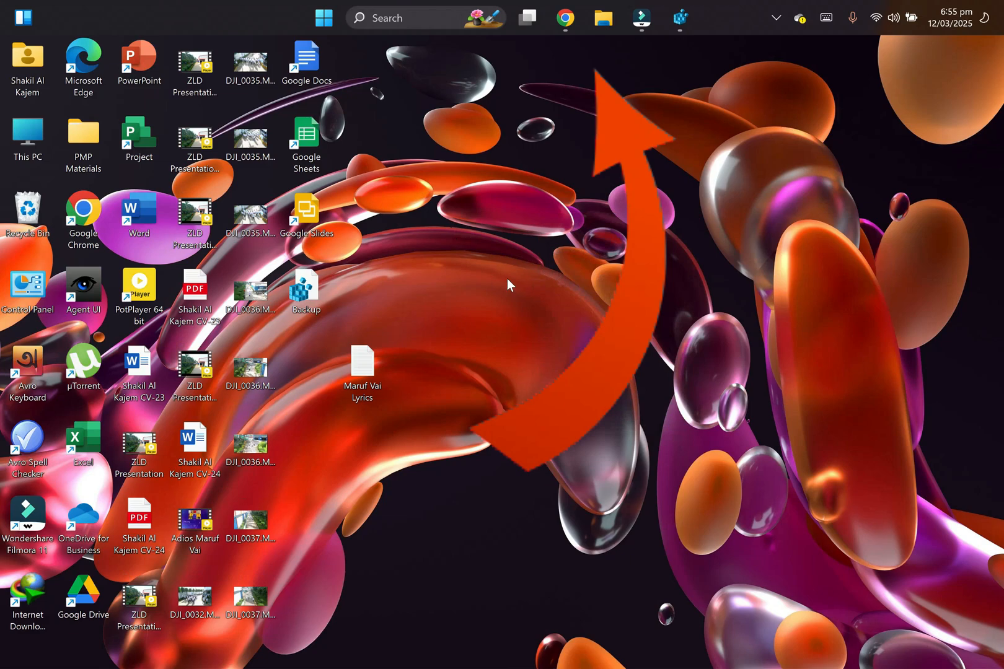